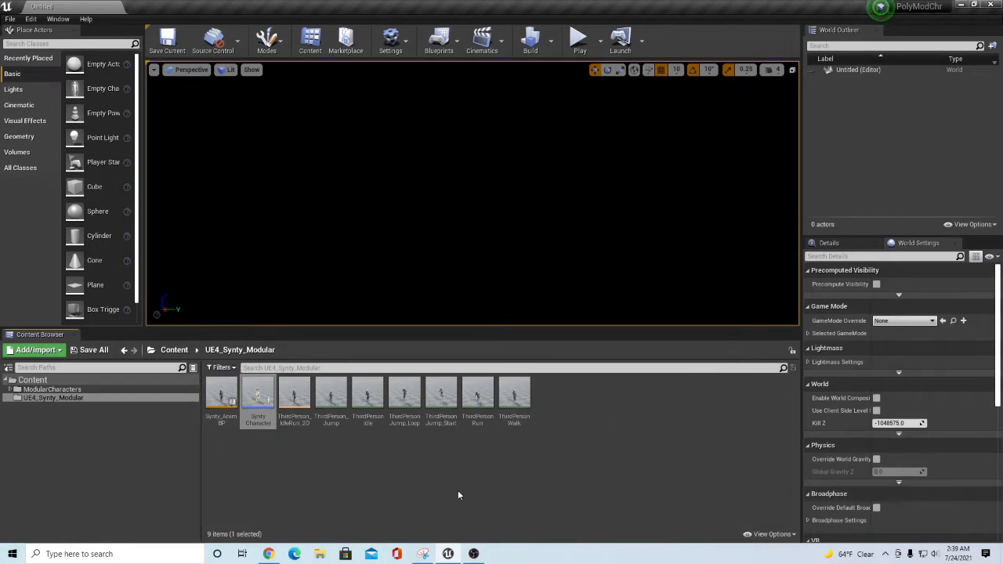
{"action": "mouse_move", "coordinate": [626, 248]}
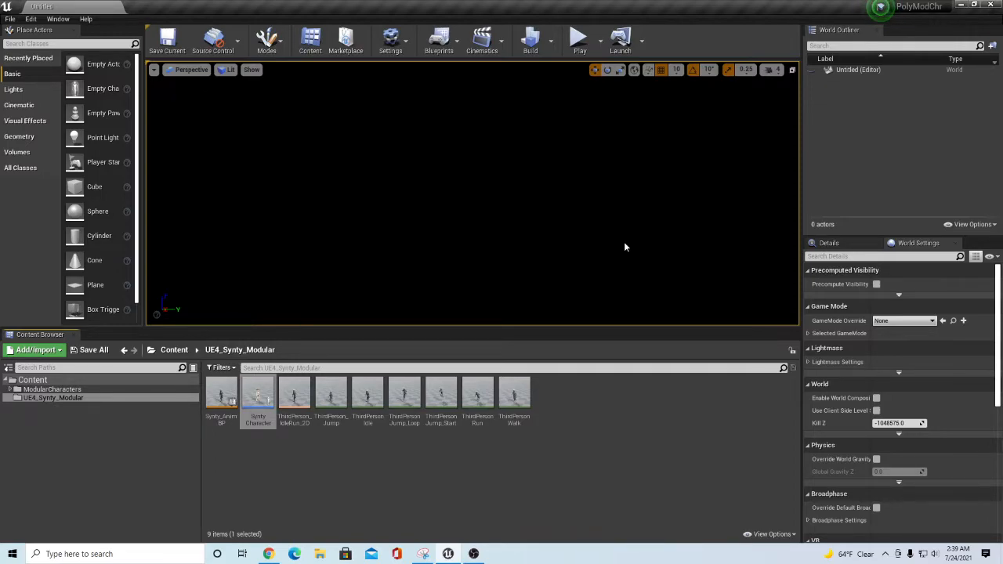
{"action": "mouse_move", "coordinate": [572, 302]}
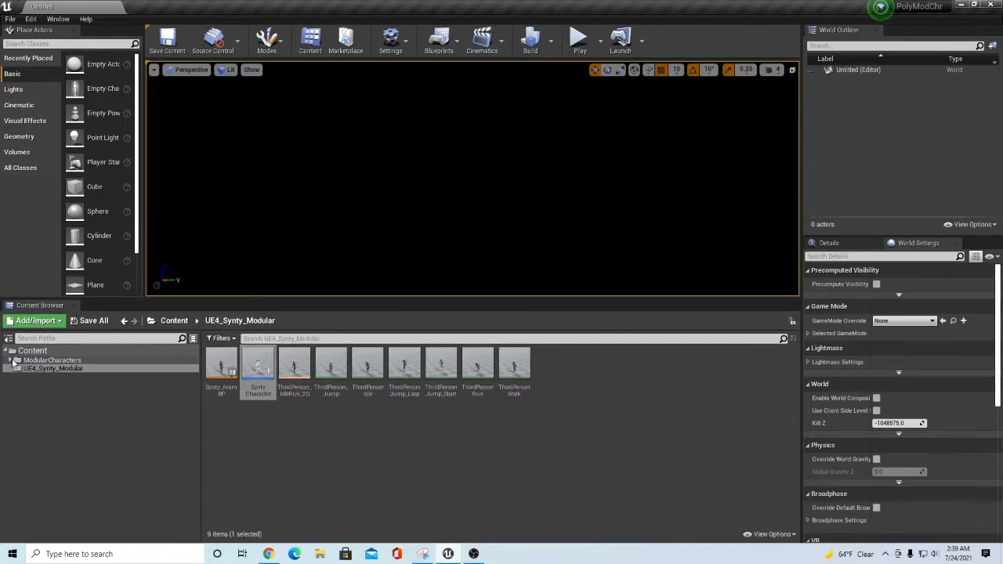
Step: Browse the ModularCharacters and UE4_Synty_Modular folders, then show the Drive Projects folder with UE4_Synty_Modular.rar
{"action": "left_click", "coordinate": [16, 359]}
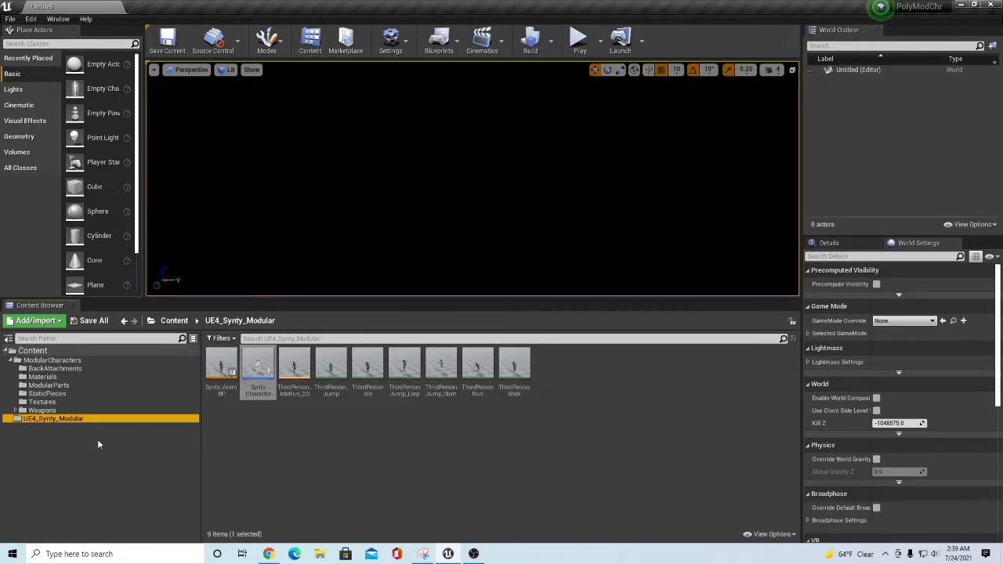
{"action": "mouse_move", "coordinate": [137, 452]}
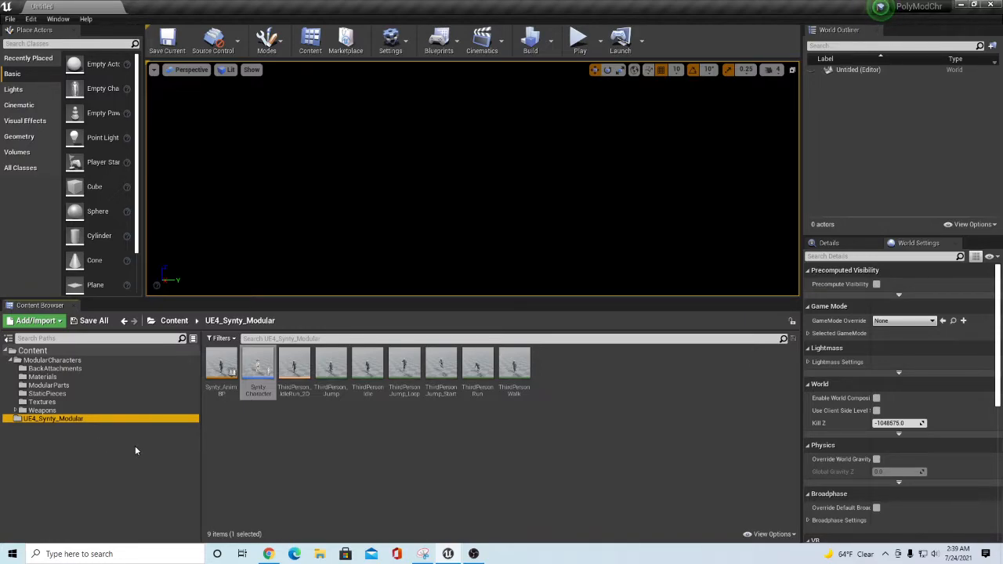
{"action": "mouse_move", "coordinate": [158, 451]}
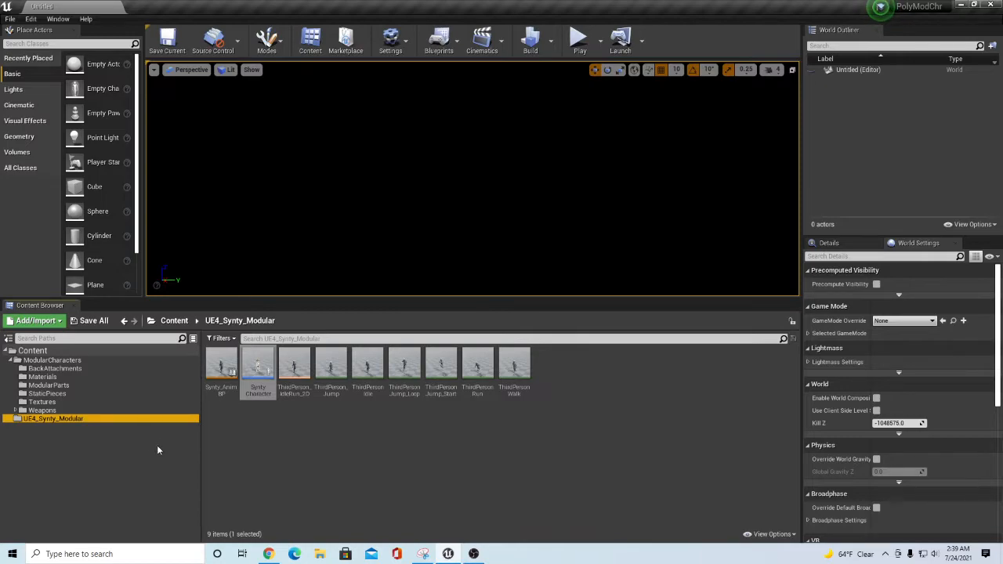
{"action": "left_click", "coordinate": [13, 359]}
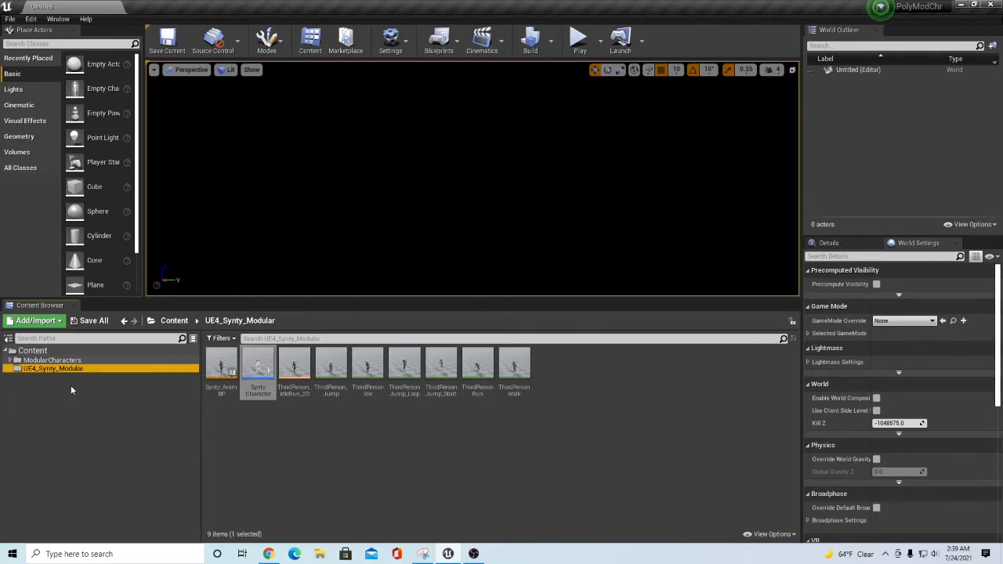
{"action": "mouse_move", "coordinate": [216, 415]}
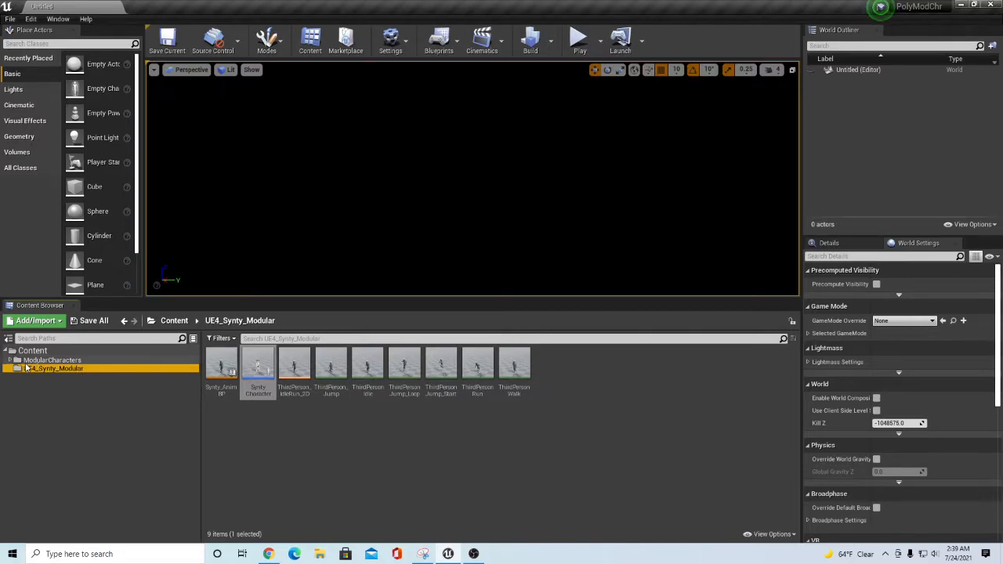
{"action": "left_click", "coordinate": [53, 359]}
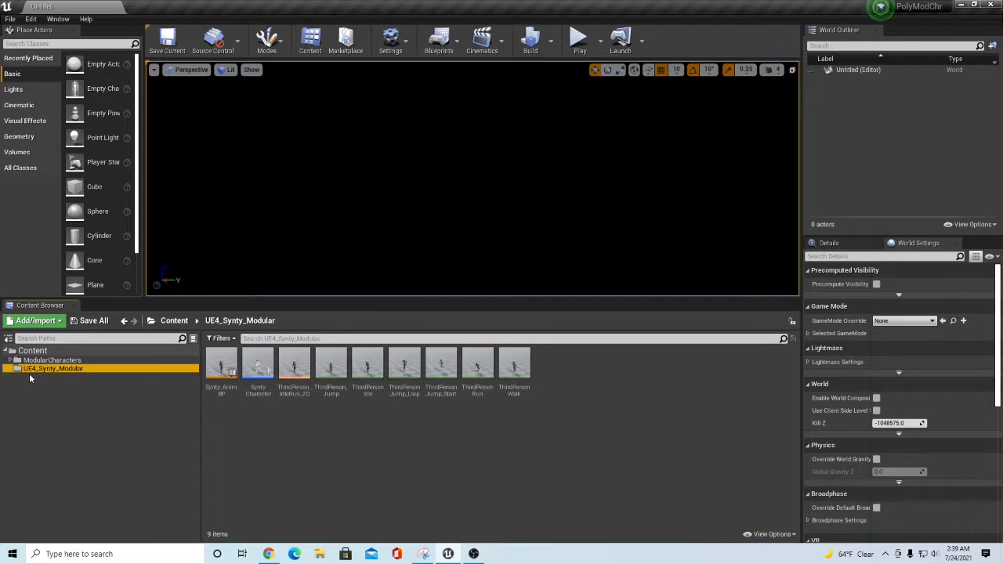
{"action": "mouse_move", "coordinate": [185, 448]}
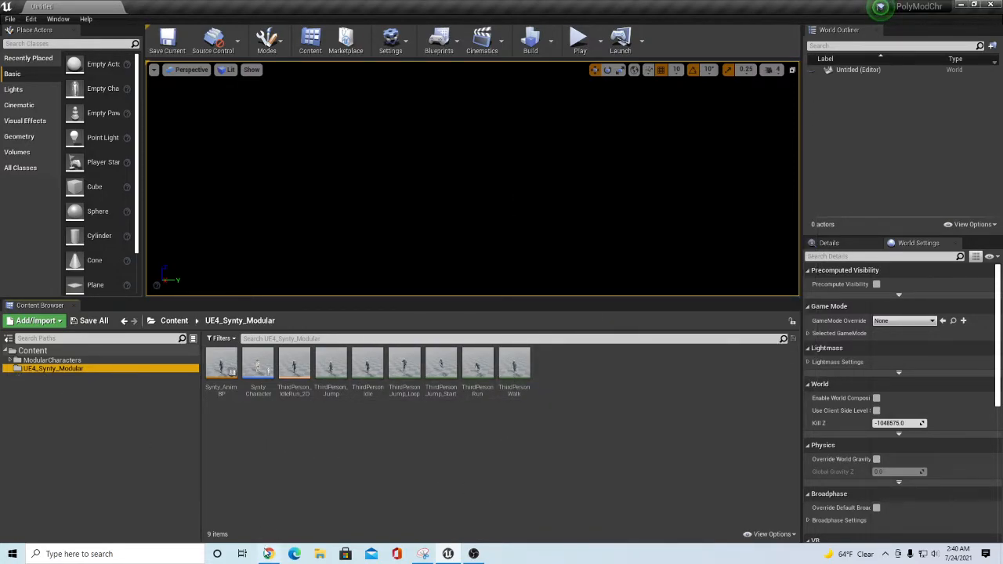
{"action": "left_click", "coordinate": [268, 555]}
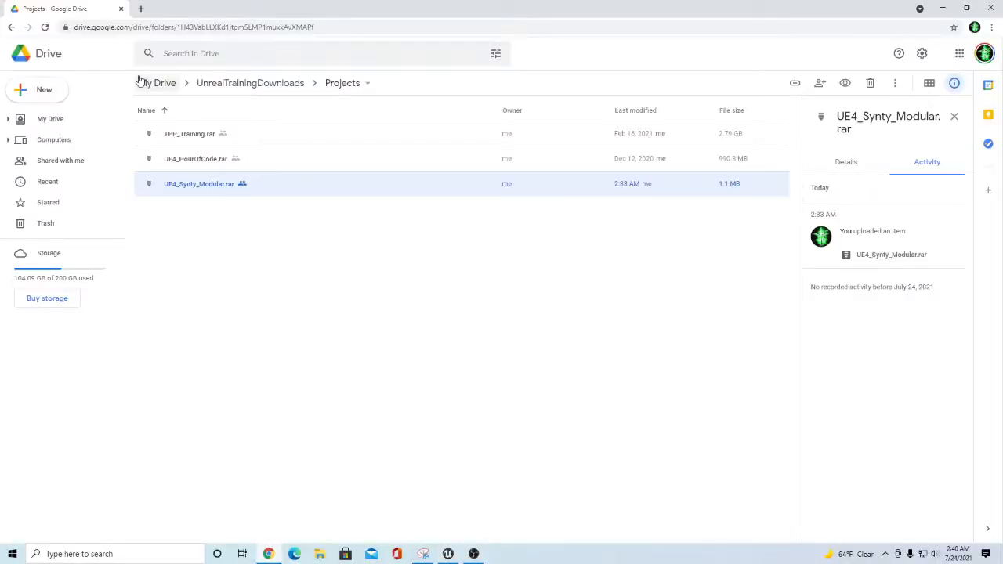
{"action": "mouse_move", "coordinate": [214, 234]}
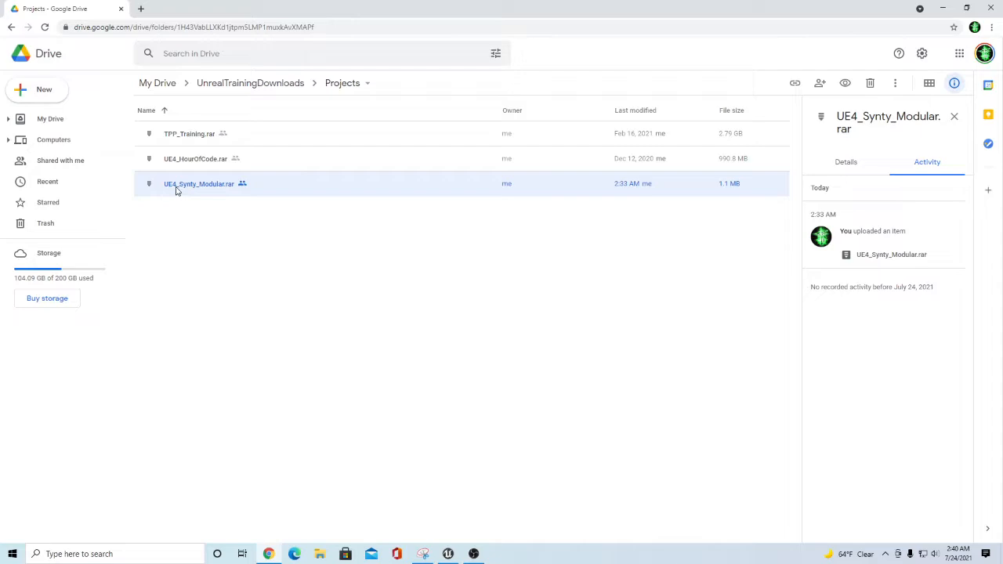
{"action": "mouse_move", "coordinate": [944, 31]}
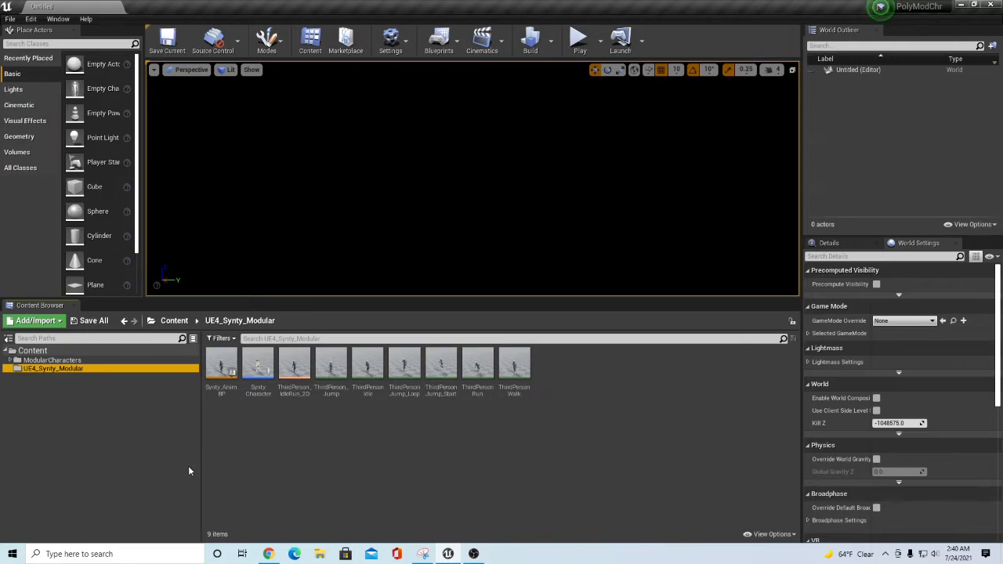
{"action": "mouse_move", "coordinate": [130, 438]}
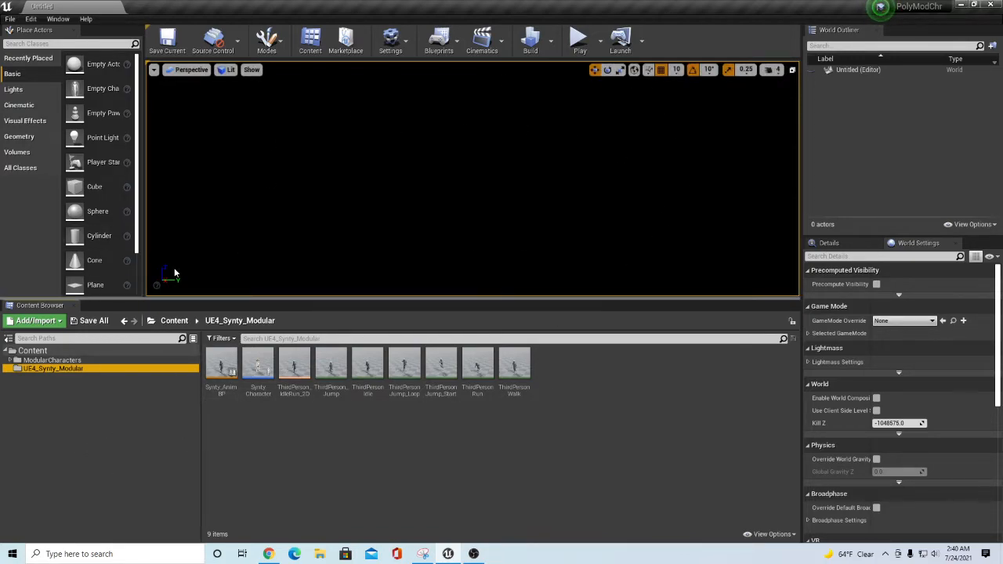
{"action": "mouse_move", "coordinate": [34, 319]}
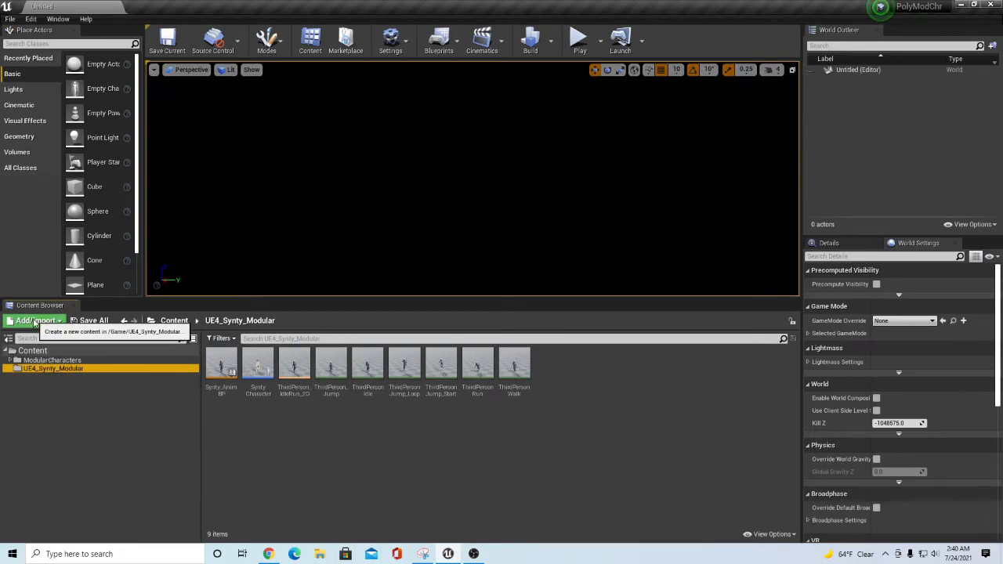
Step: Add the Third Person blueprint feature pack via Add Feature or Content Pack
{"action": "left_click", "coordinate": [34, 320]}
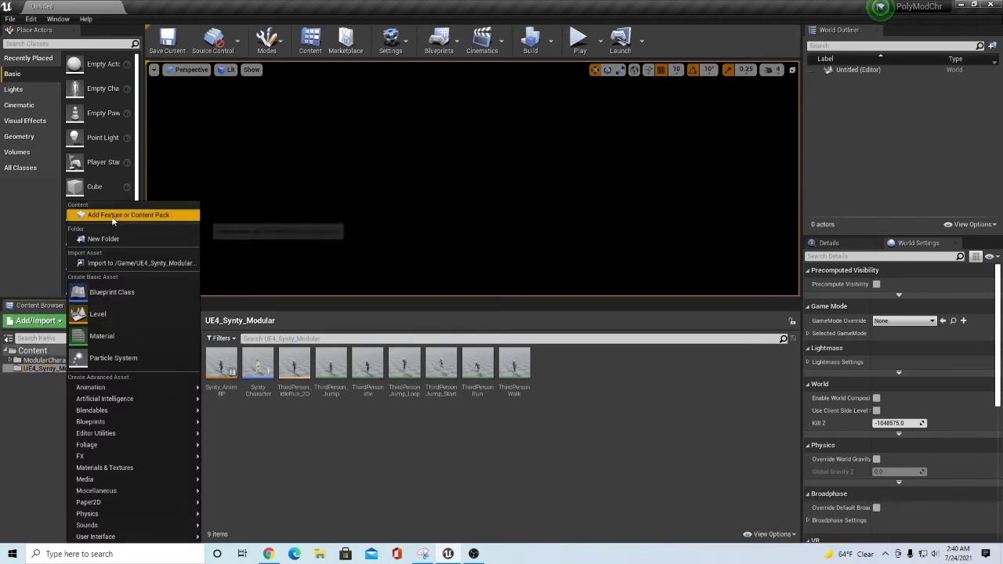
{"action": "left_click", "coordinate": [128, 215]}
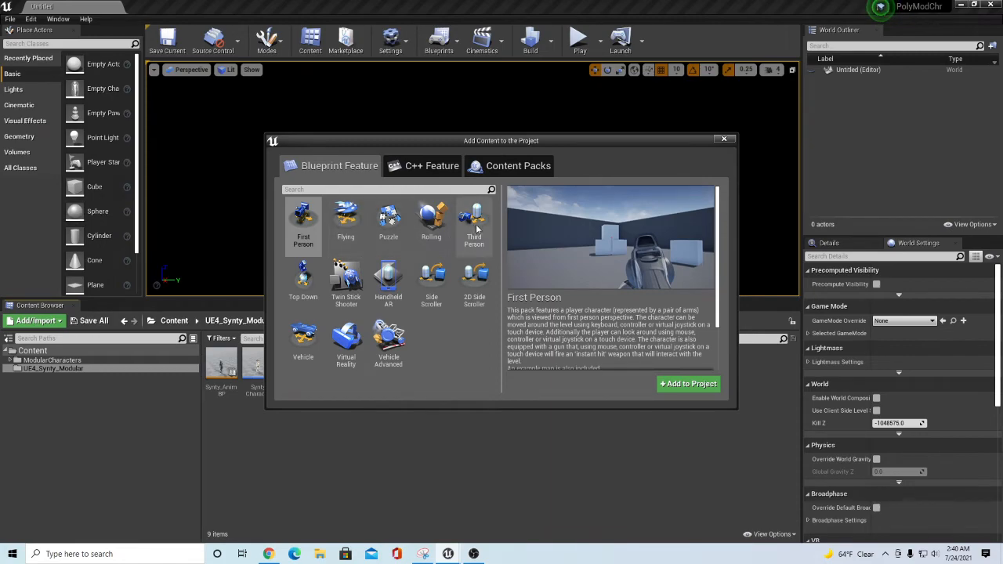
{"action": "left_click", "coordinate": [473, 223]}
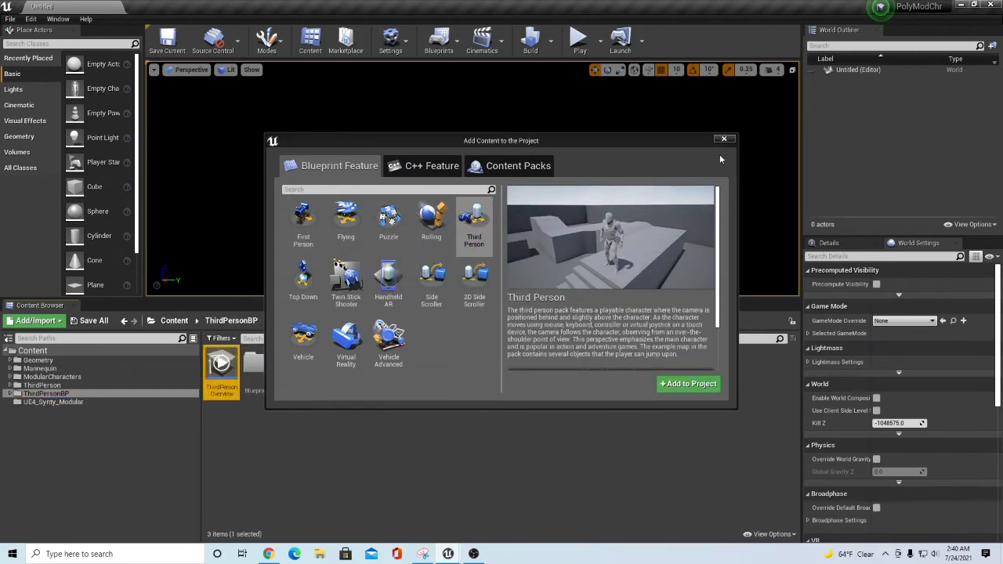
{"action": "left_click", "coordinate": [724, 140]}
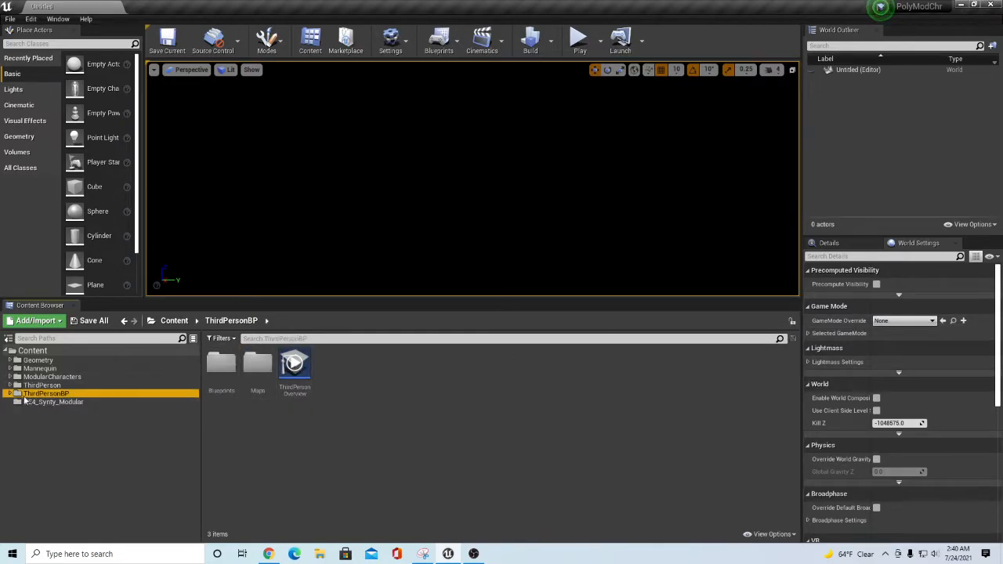
Step: Load ThirdPersonExampleMap from the ThirdPersonBP Maps folder
{"action": "left_click", "coordinate": [12, 392]}
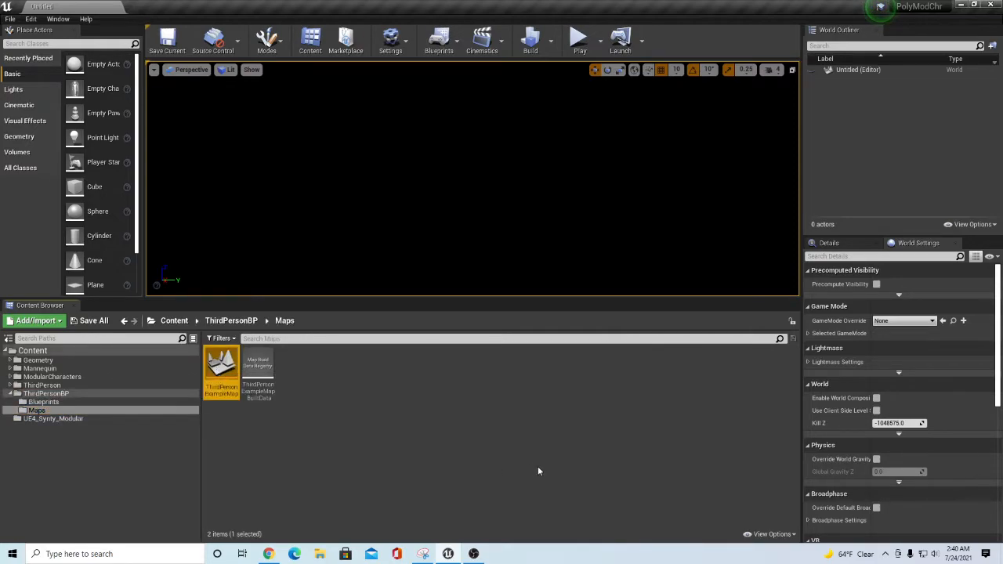
{"action": "double_click", "coordinate": [221, 369]}
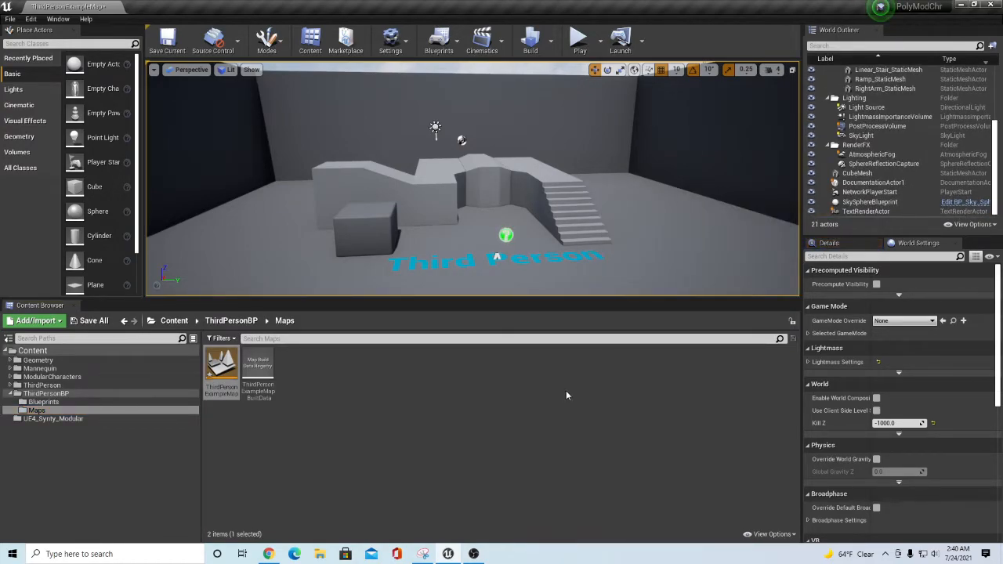
Step: Set GameMode Override to ThirdPersonGameMode with SyntyCharacter as Default Pawn Class
{"action": "left_click", "coordinate": [933, 320]}
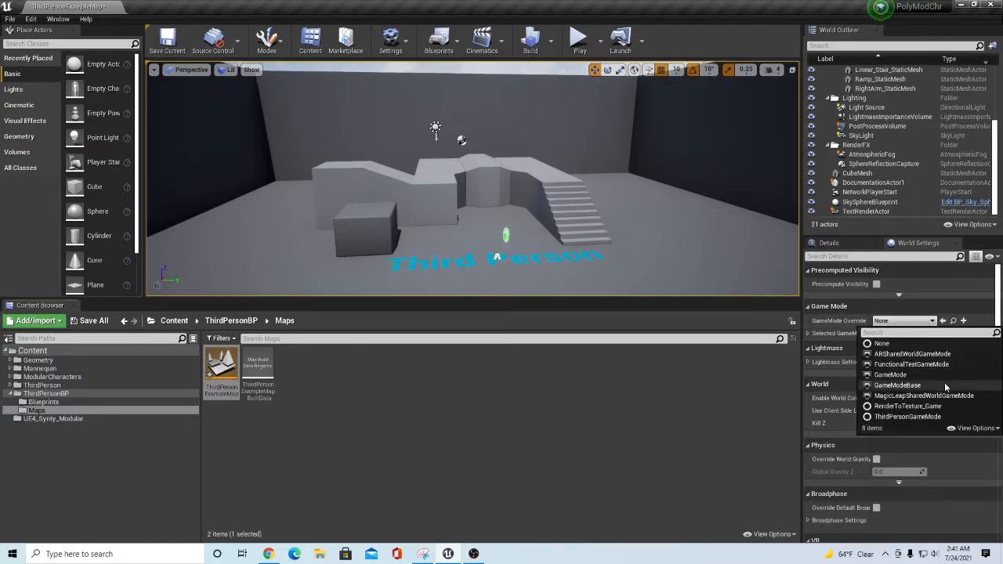
{"action": "mouse_move", "coordinate": [907, 417]}
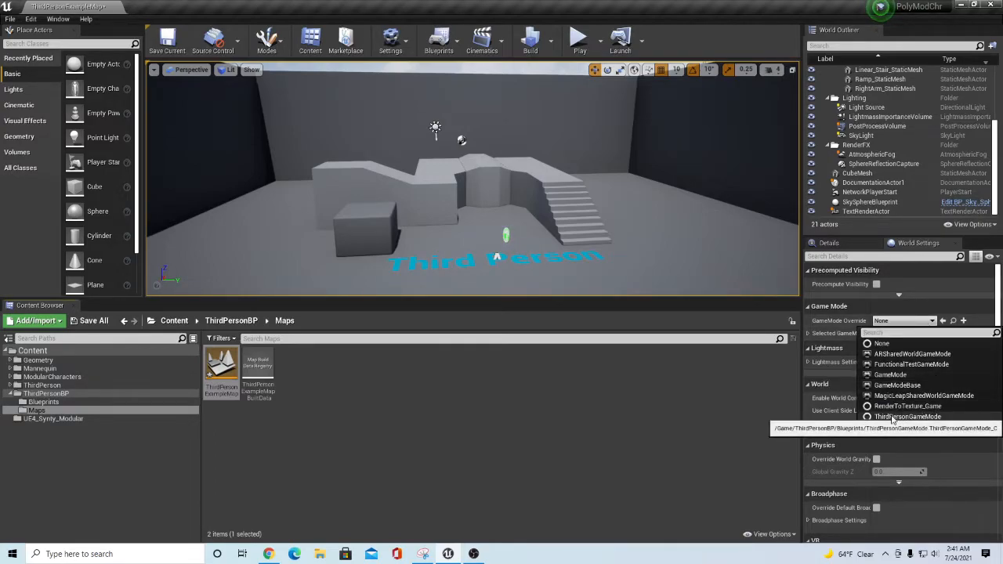
{"action": "left_click", "coordinate": [906, 417]}
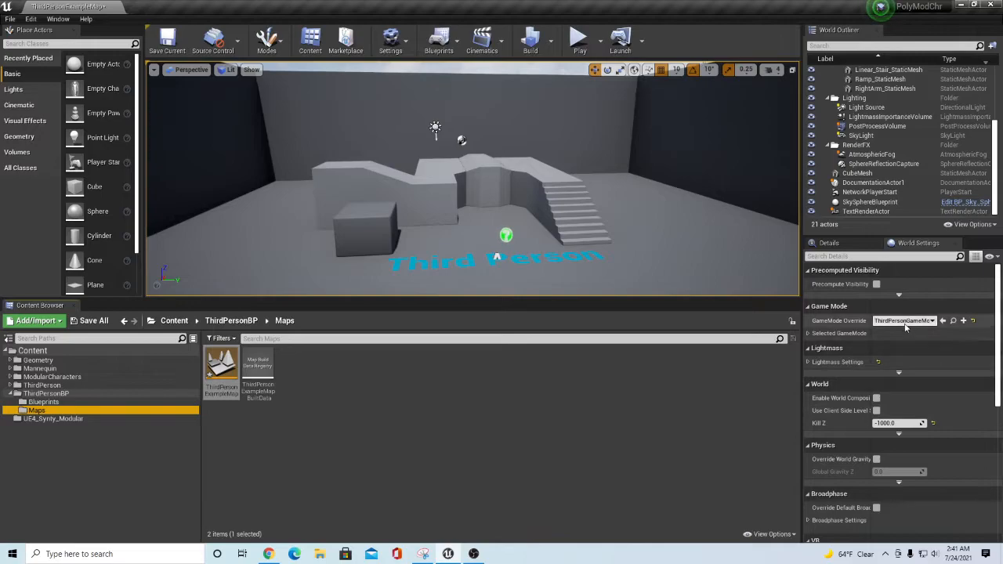
{"action": "left_click", "coordinate": [809, 332]}
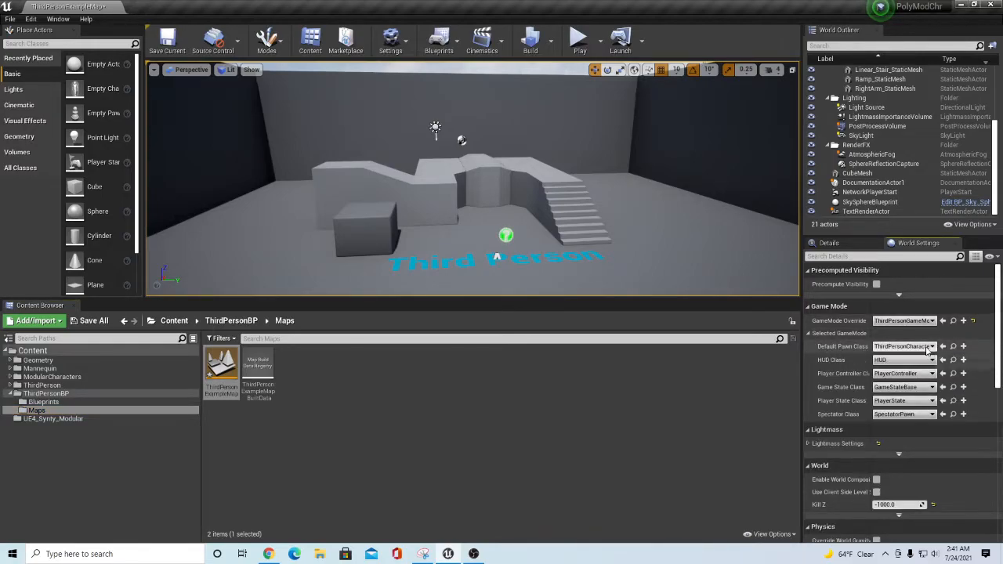
{"action": "left_click", "coordinate": [931, 346]}
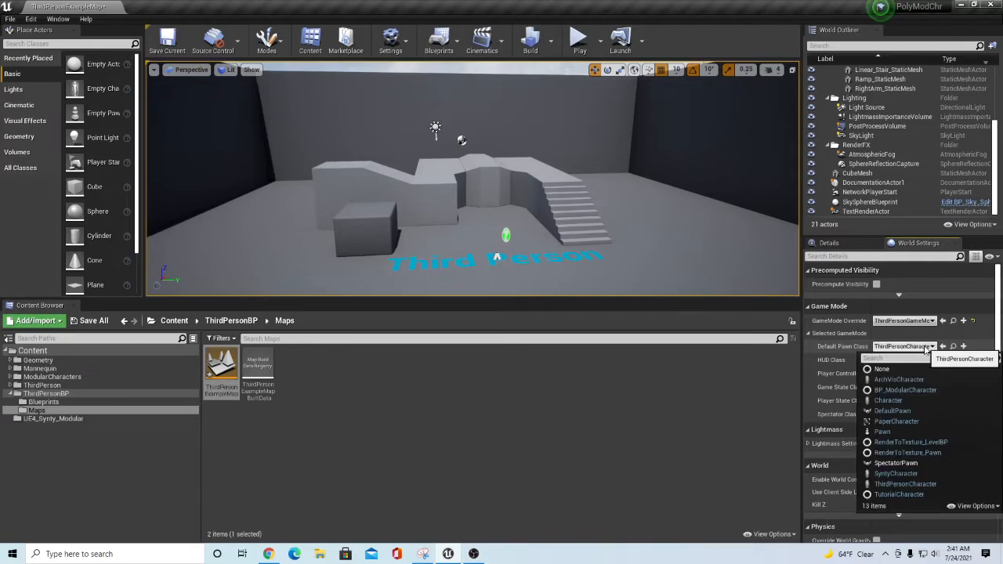
{"action": "left_click", "coordinate": [897, 474]}
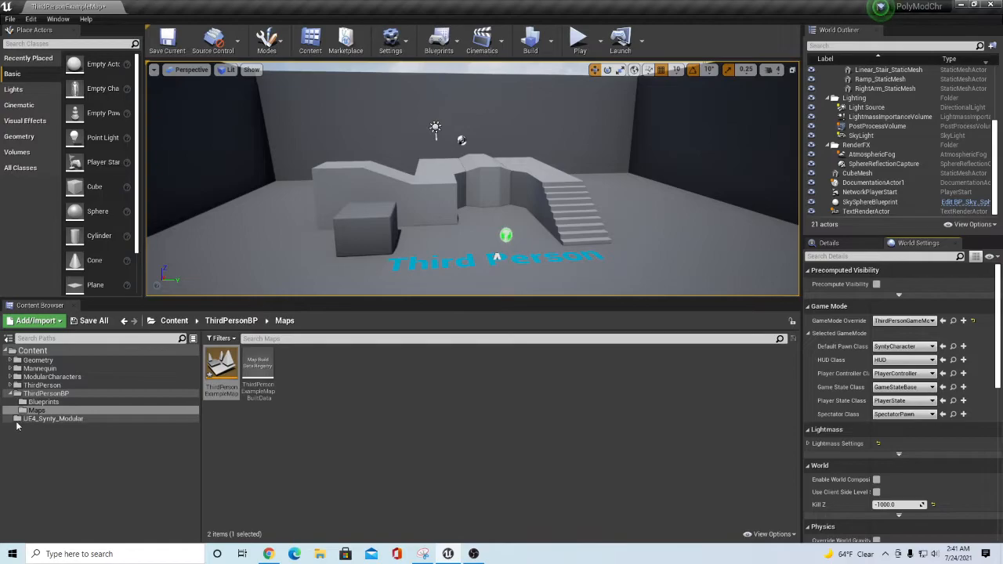
Step: Play the level to test the Synty character as the player pawn
{"action": "left_click", "coordinate": [54, 419]}
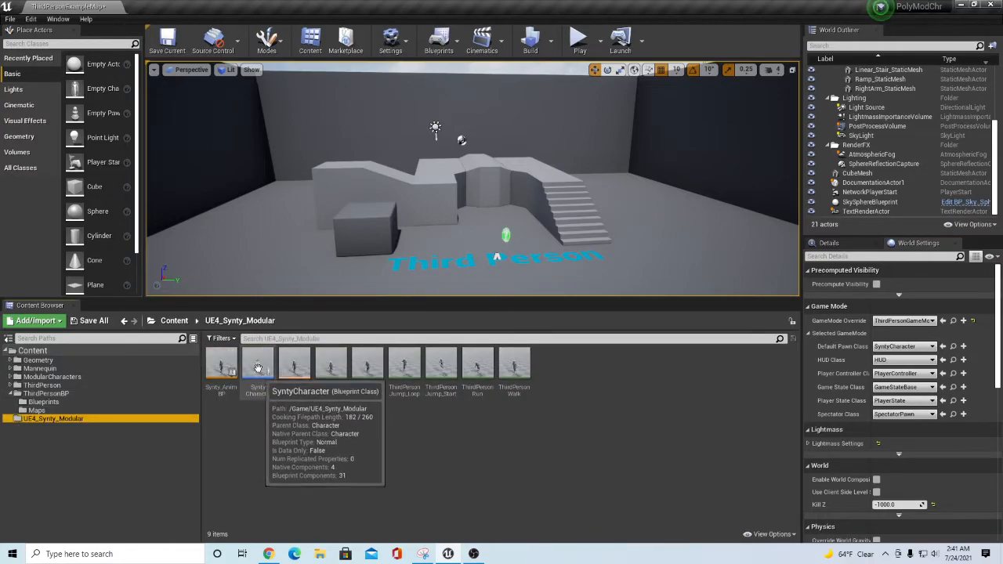
{"action": "mouse_move", "coordinate": [555, 83]}
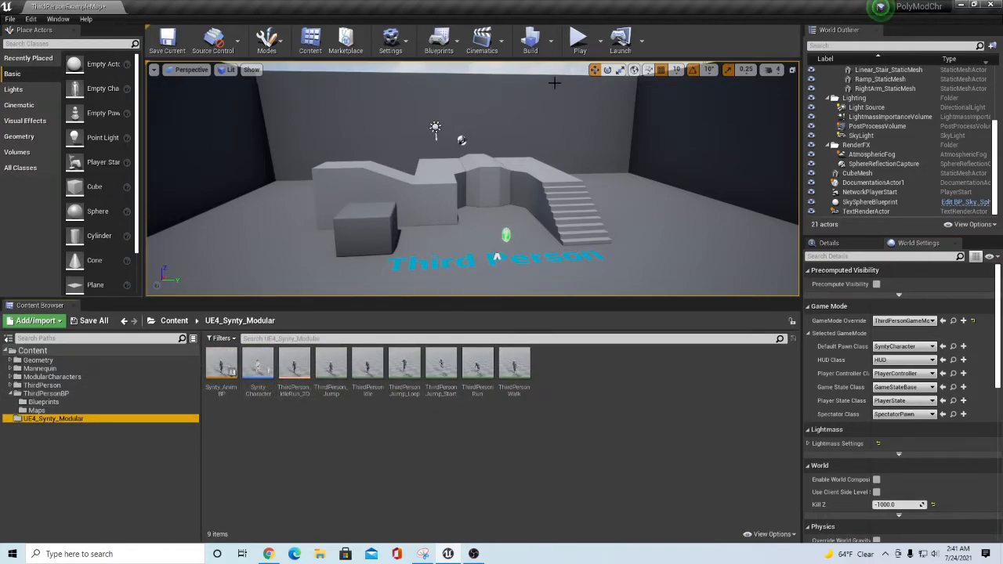
{"action": "left_click", "coordinate": [580, 38]}
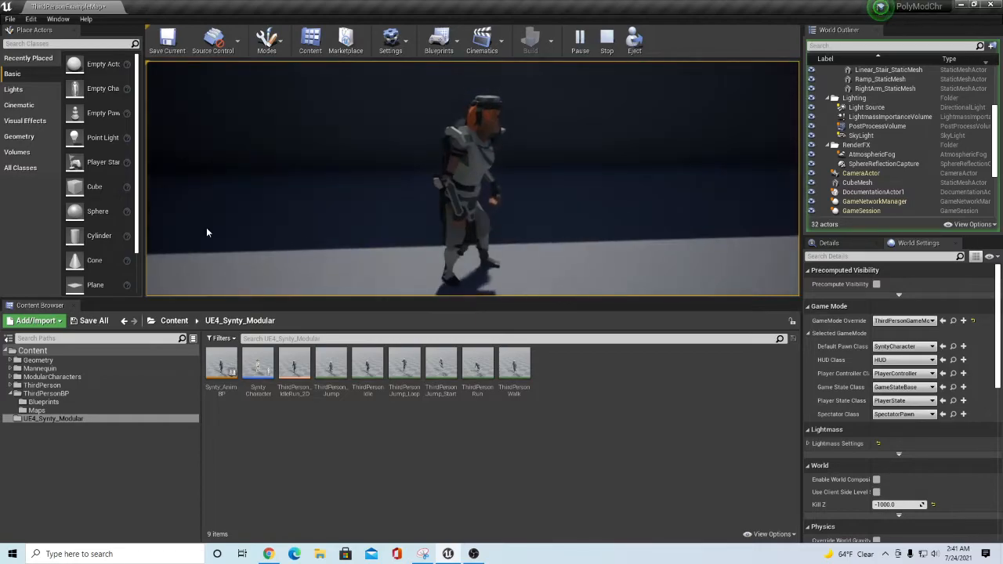
{"action": "left_click", "coordinate": [580, 37]}
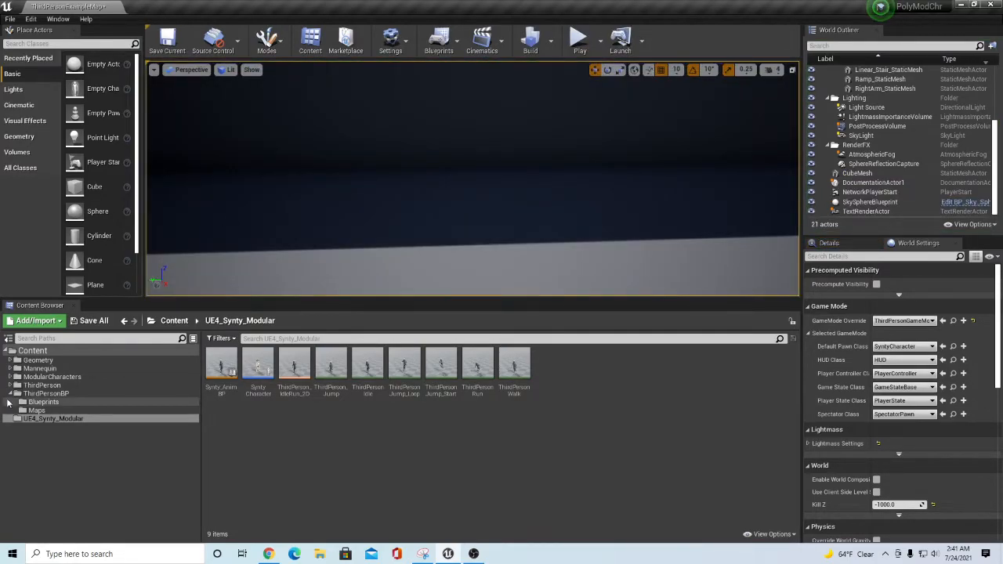
{"action": "left_click", "coordinate": [53, 401]}
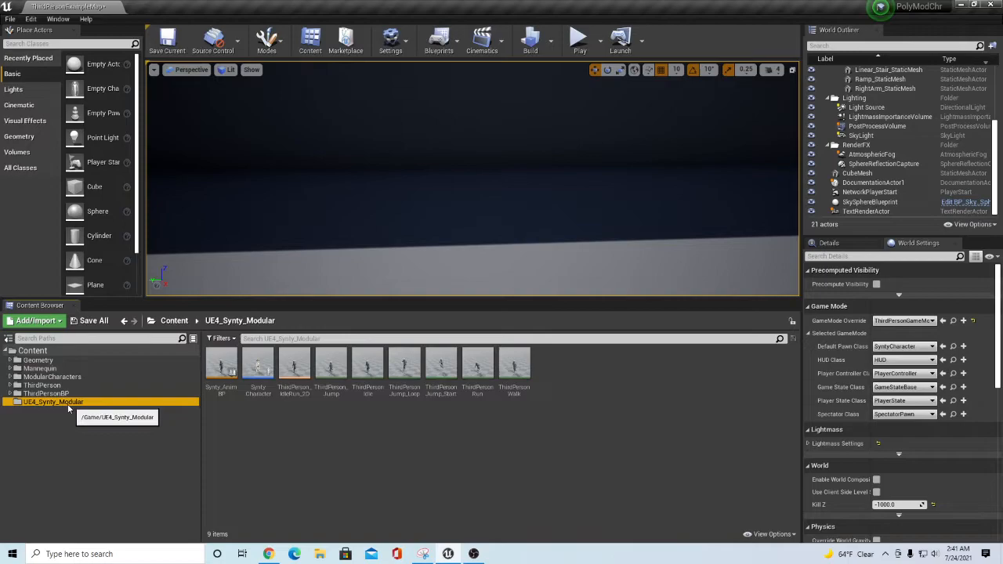
{"action": "mouse_move", "coordinate": [386, 436]}
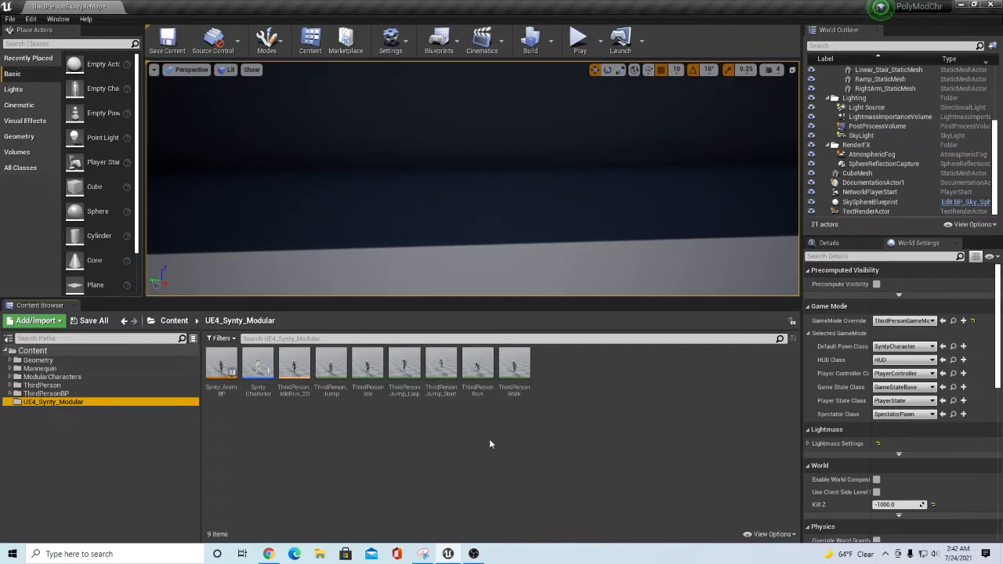
{"action": "mouse_move", "coordinate": [426, 432]}
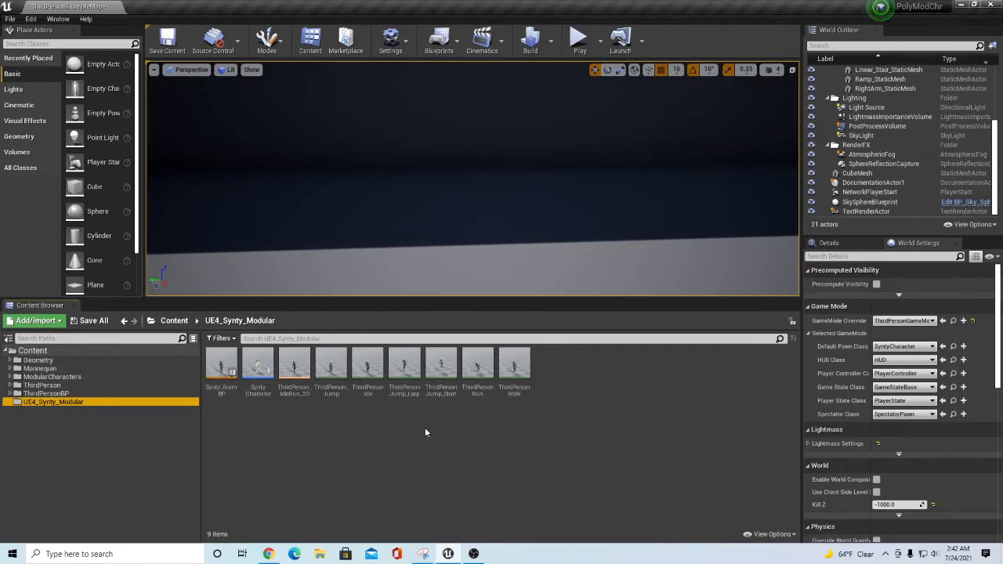
{"action": "mouse_move", "coordinate": [69, 410]}
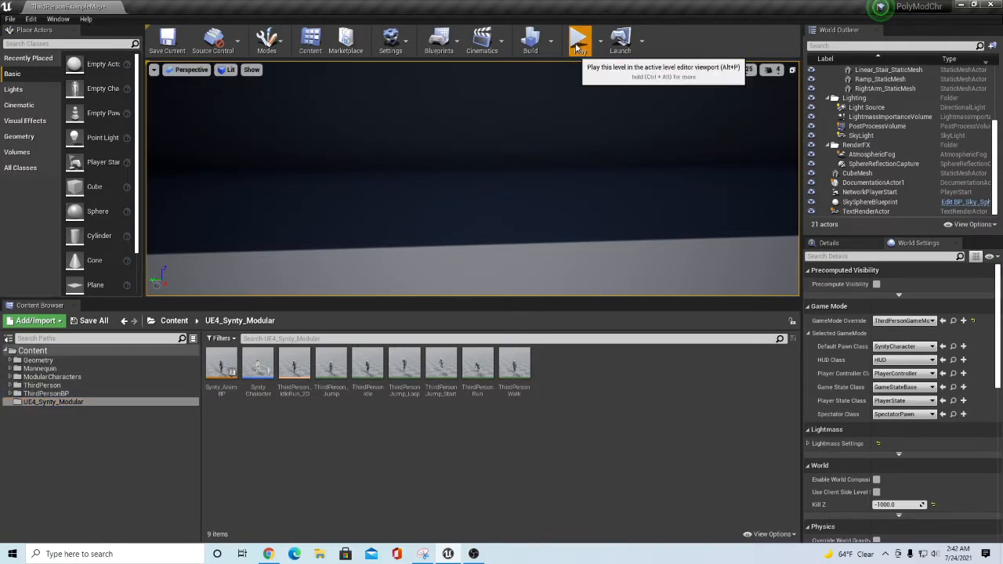
{"action": "left_click", "coordinate": [580, 38]}
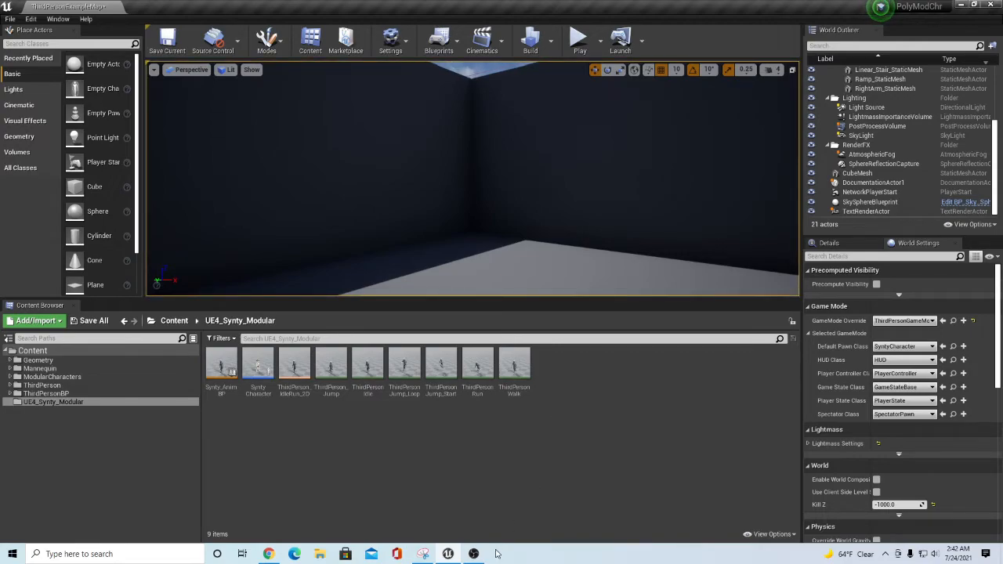
{"action": "mouse_move", "coordinate": [594, 542]}
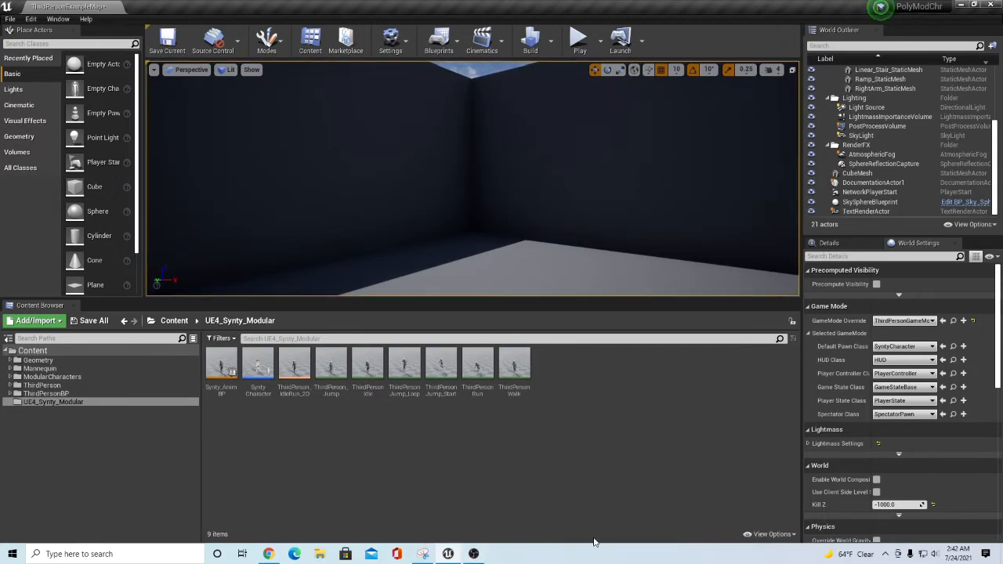